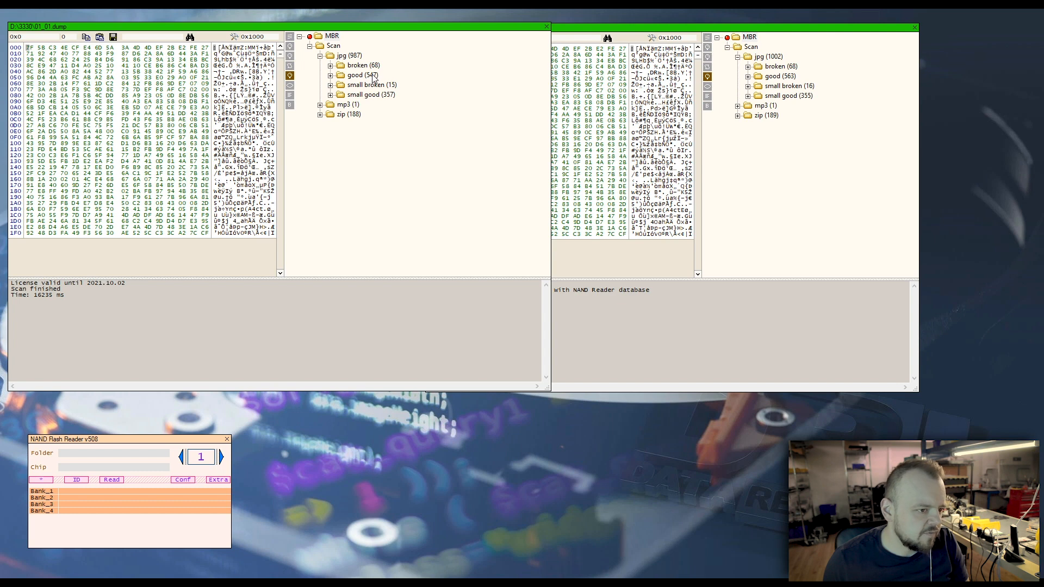
{"action": "mouse_move", "coordinate": [785, 33]}
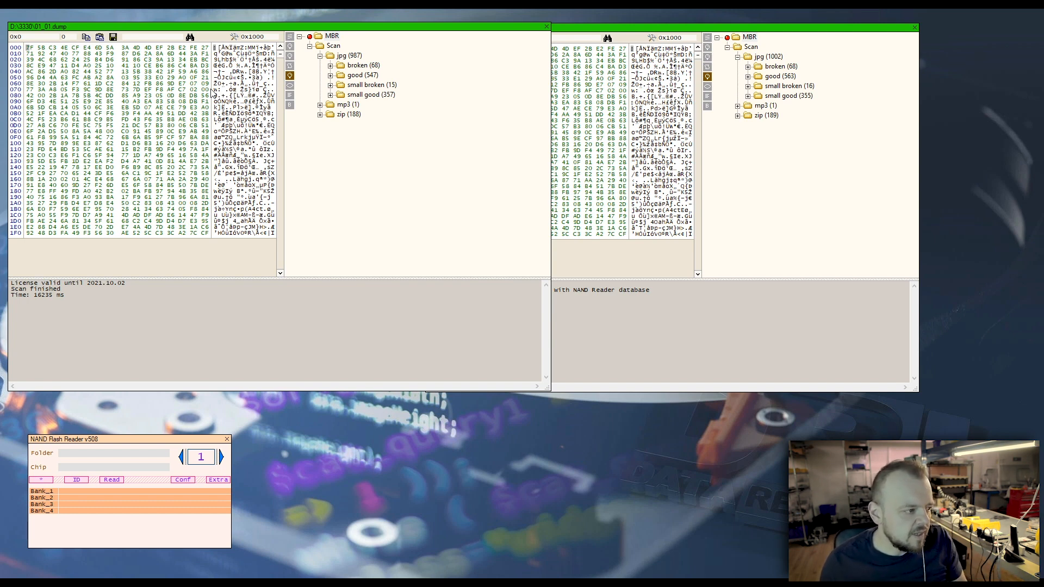
{"action": "mouse_move", "coordinate": [248, 352]}
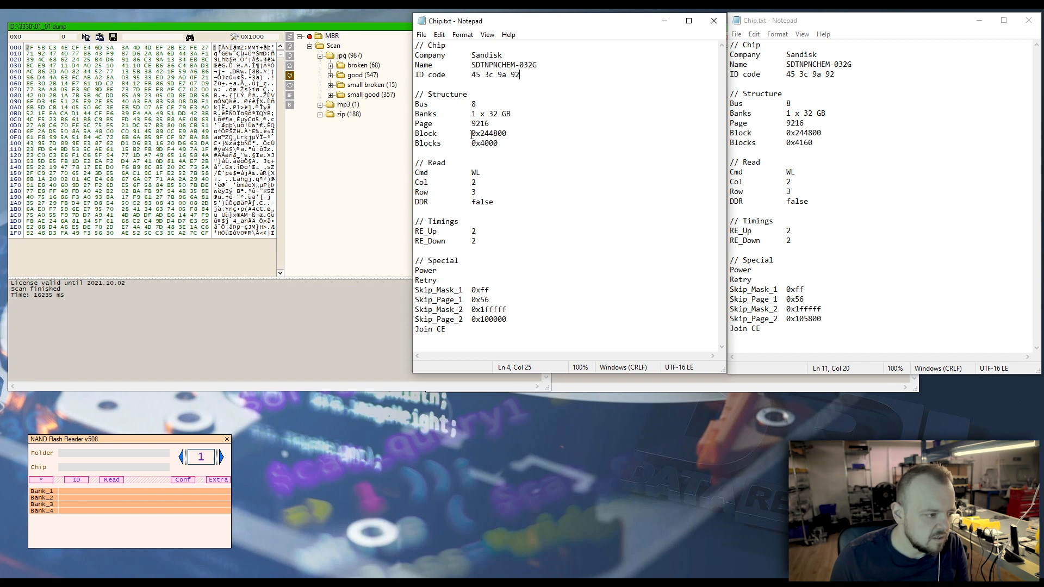
Step: Highlight the Blocks value 0x4000 in the first Chip.txt, contrasting it with 0x4160 in the second
{"action": "double_click", "coordinate": [484, 143]}
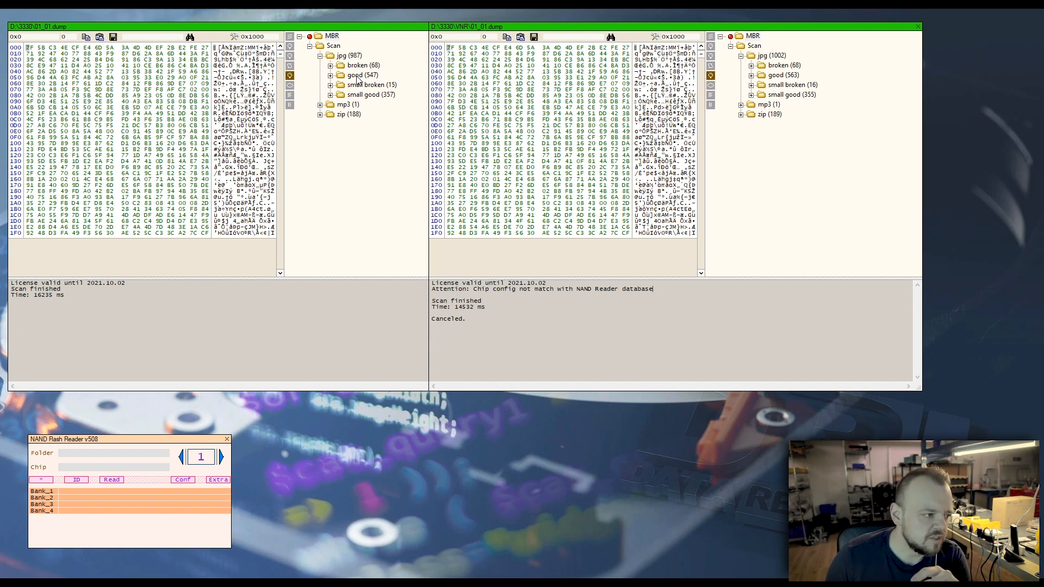
Step: Select the 'good' folder in the first scan, showing 547 good JPGs against 563 in the second
{"action": "left_click", "coordinate": [354, 75]}
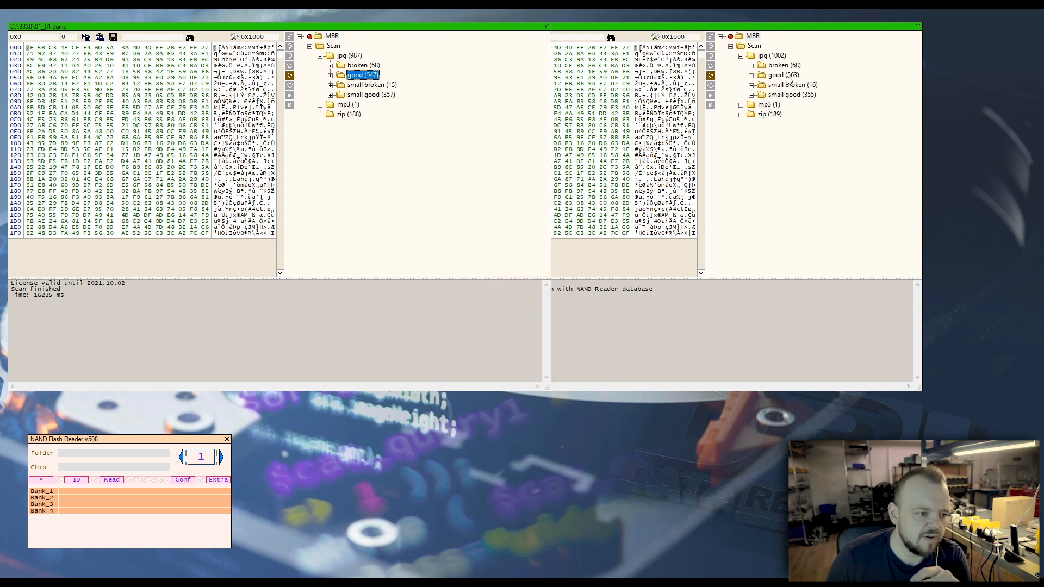